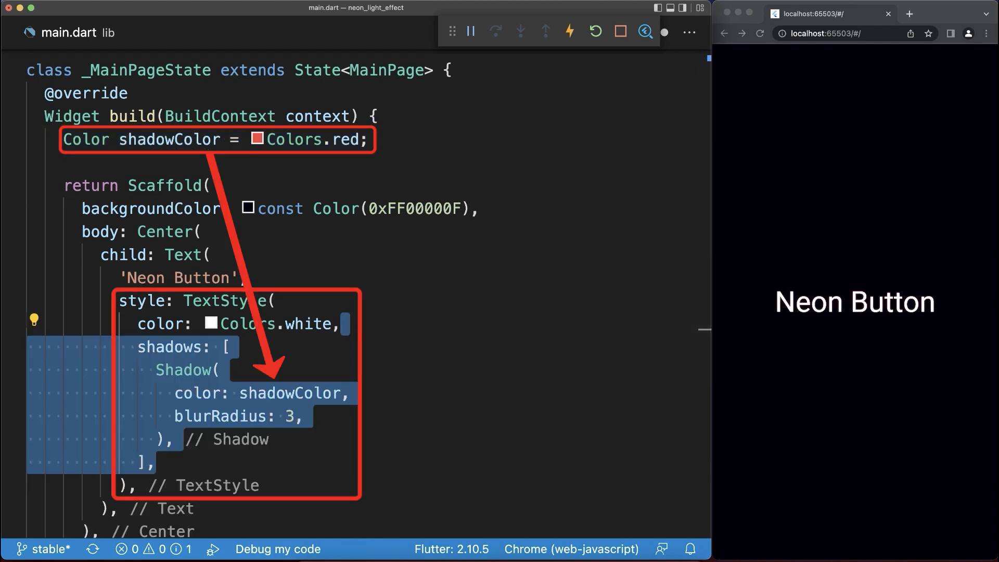
pyautogui.scroll(-3)
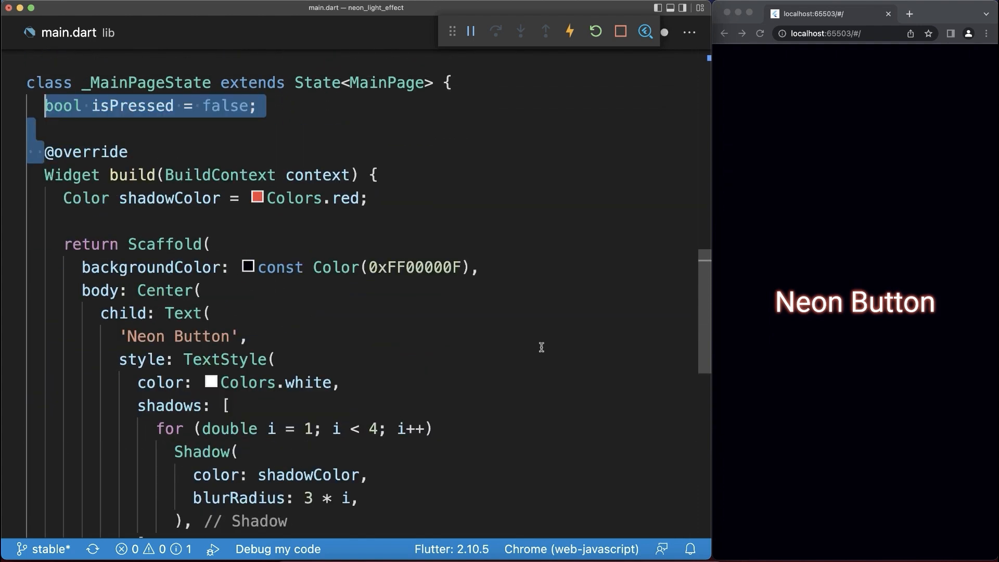
pyautogui.scroll(-3)
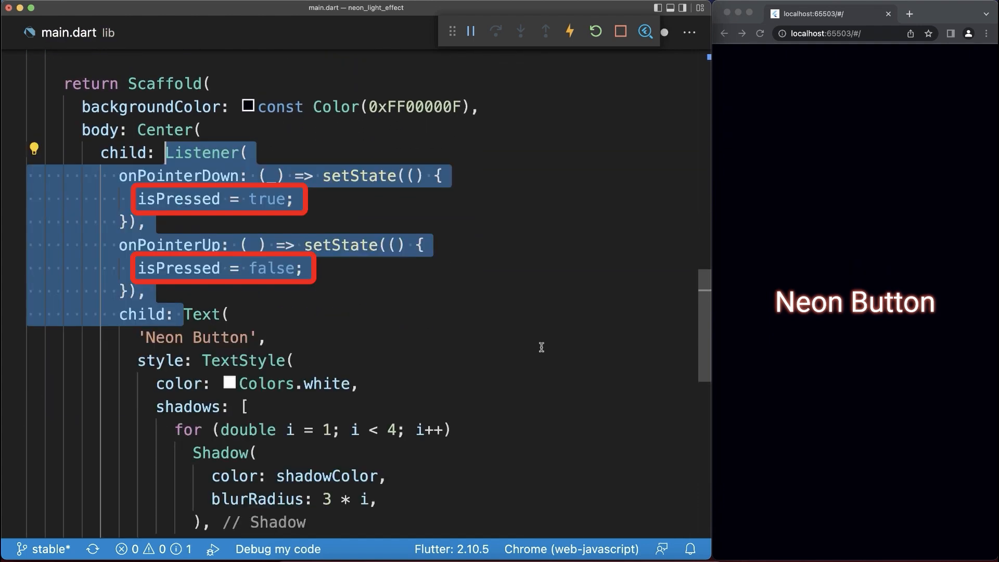
pyautogui.scroll(-3)
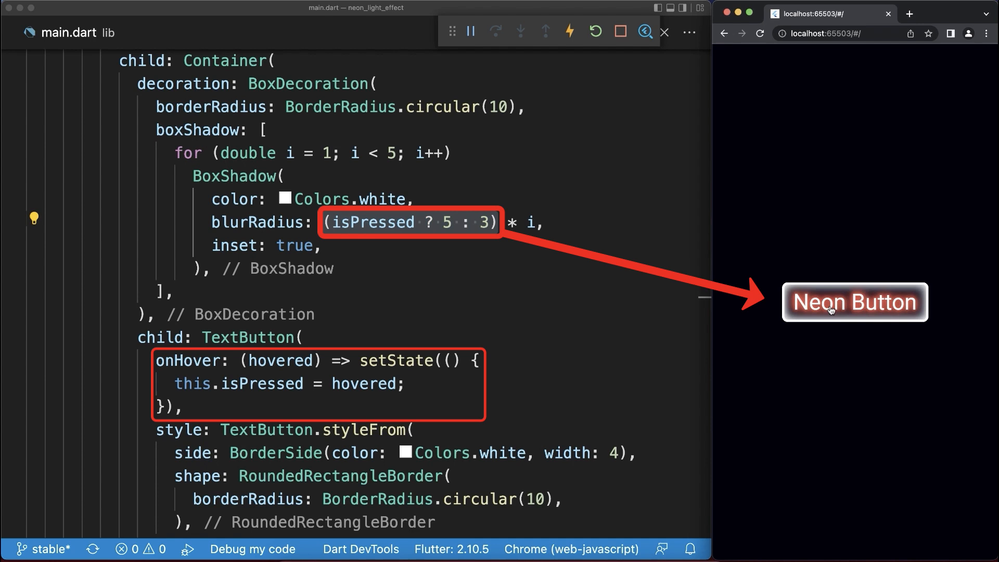
pyautogui.moveTo(831, 324)
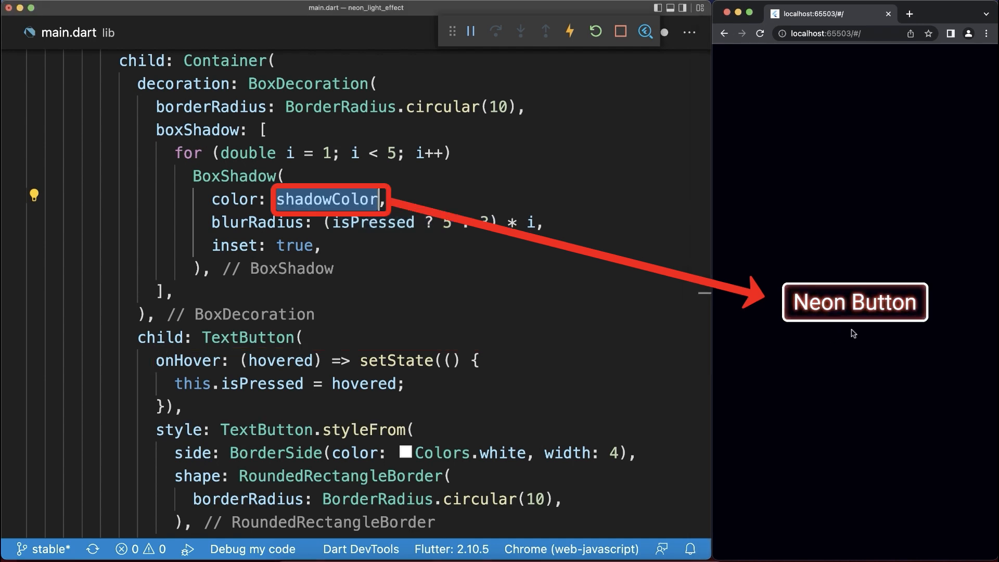
pyautogui.moveTo(856, 313)
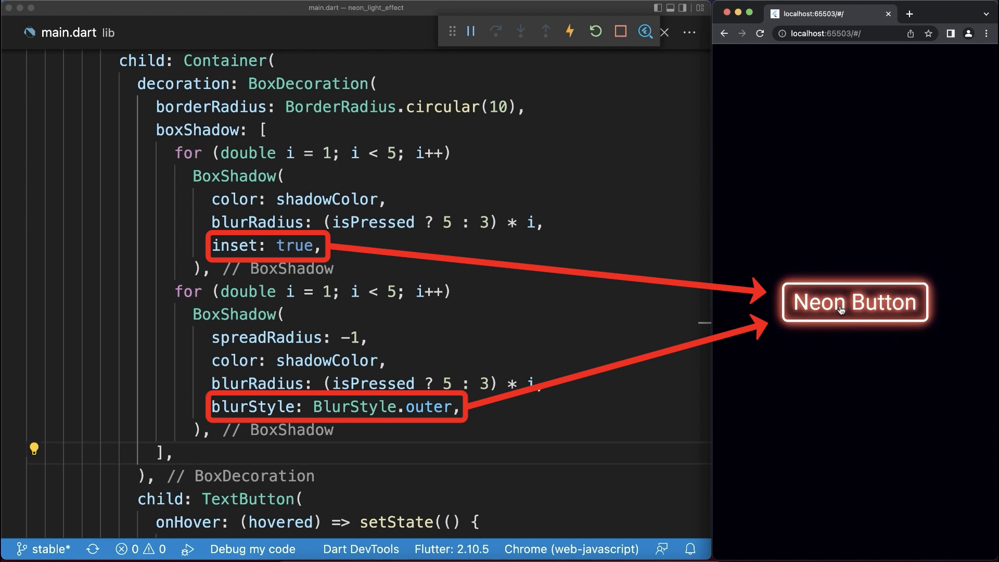
pyautogui.moveTo(886, 313)
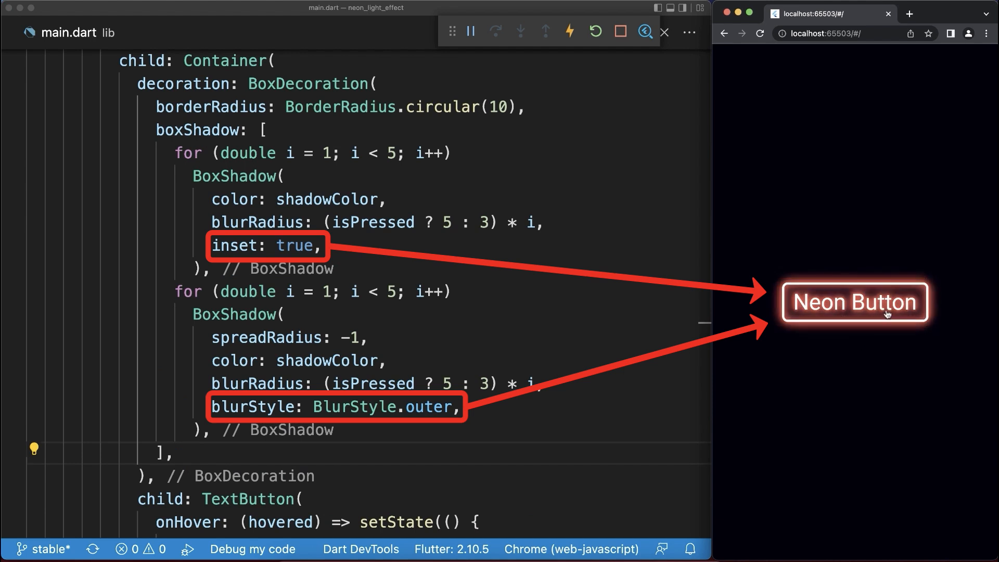
pyautogui.scroll(3)
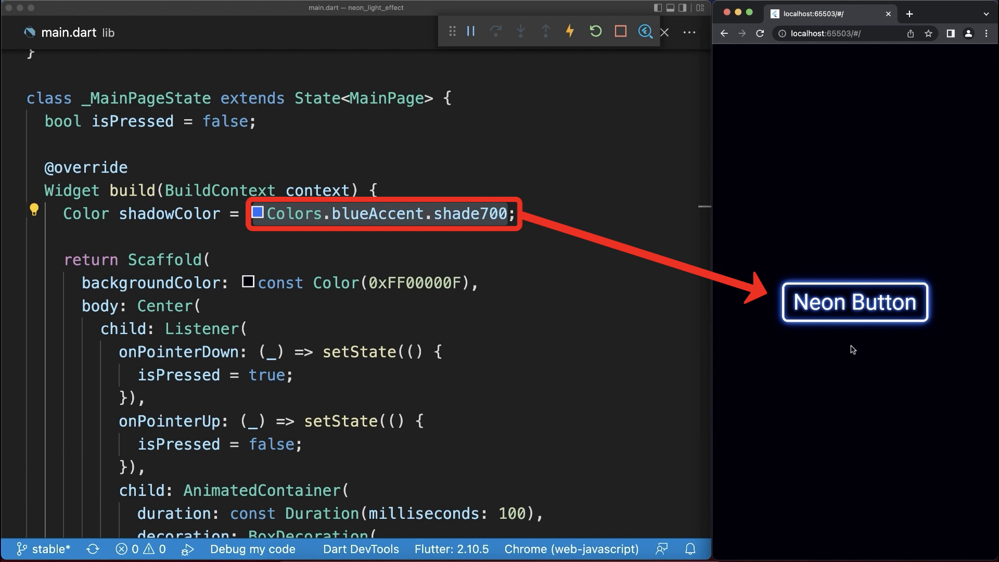